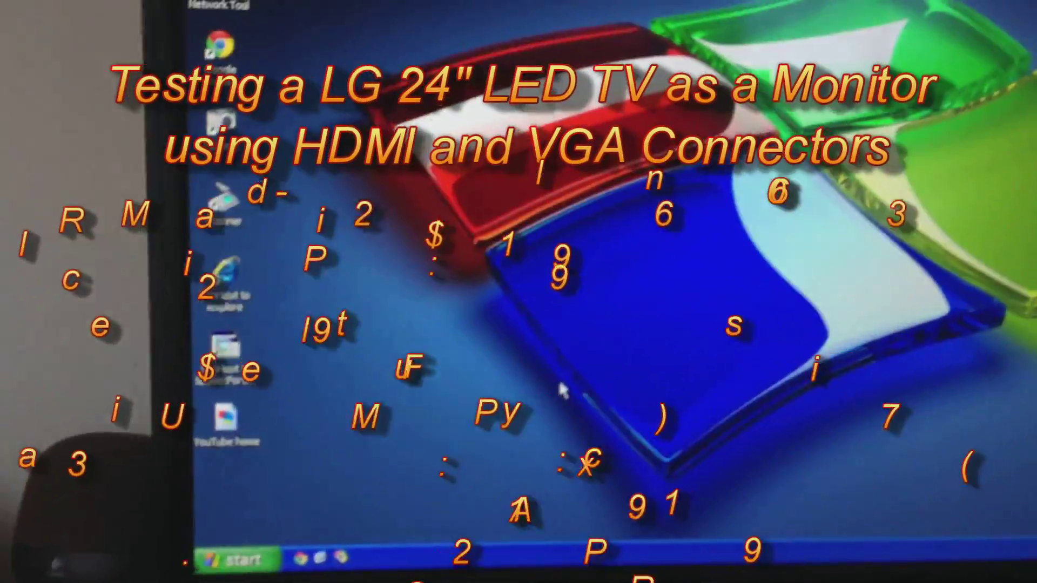
- Right-click the Windows XP desktop to show its shortcut menu with display settings options
right_click(473, 238)
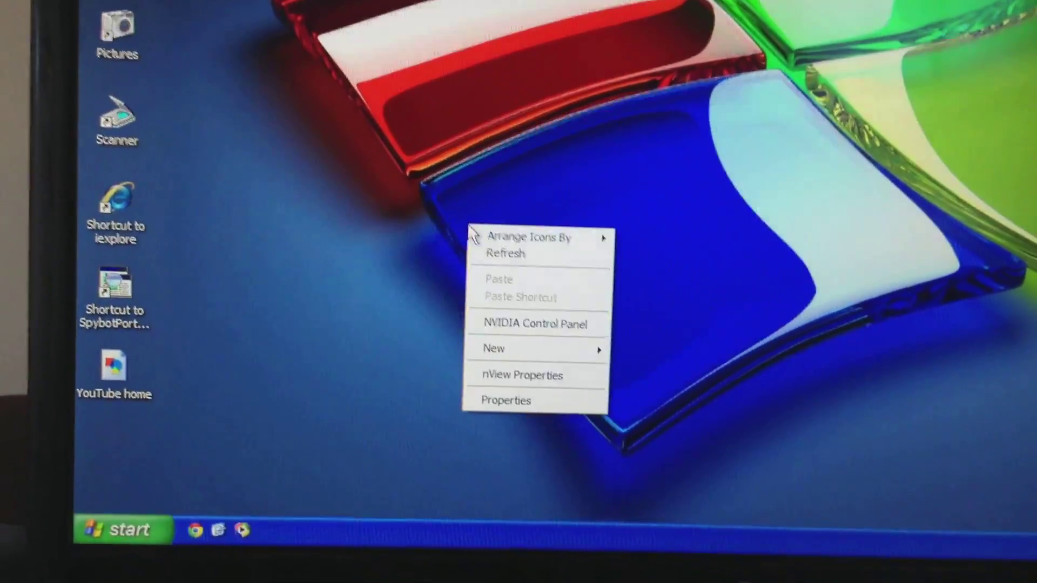